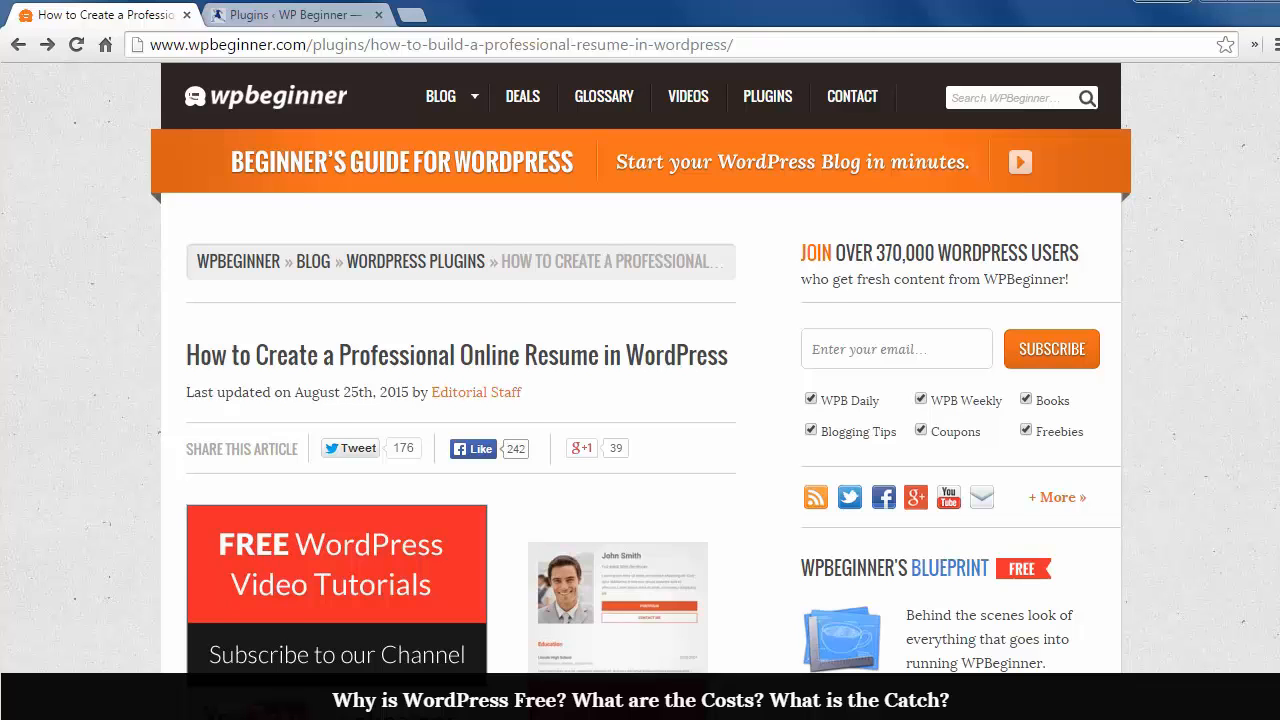
# - Switch to the WordPress tab listing installed plugins, where Resume Builder is active
pyautogui.click(290, 14)
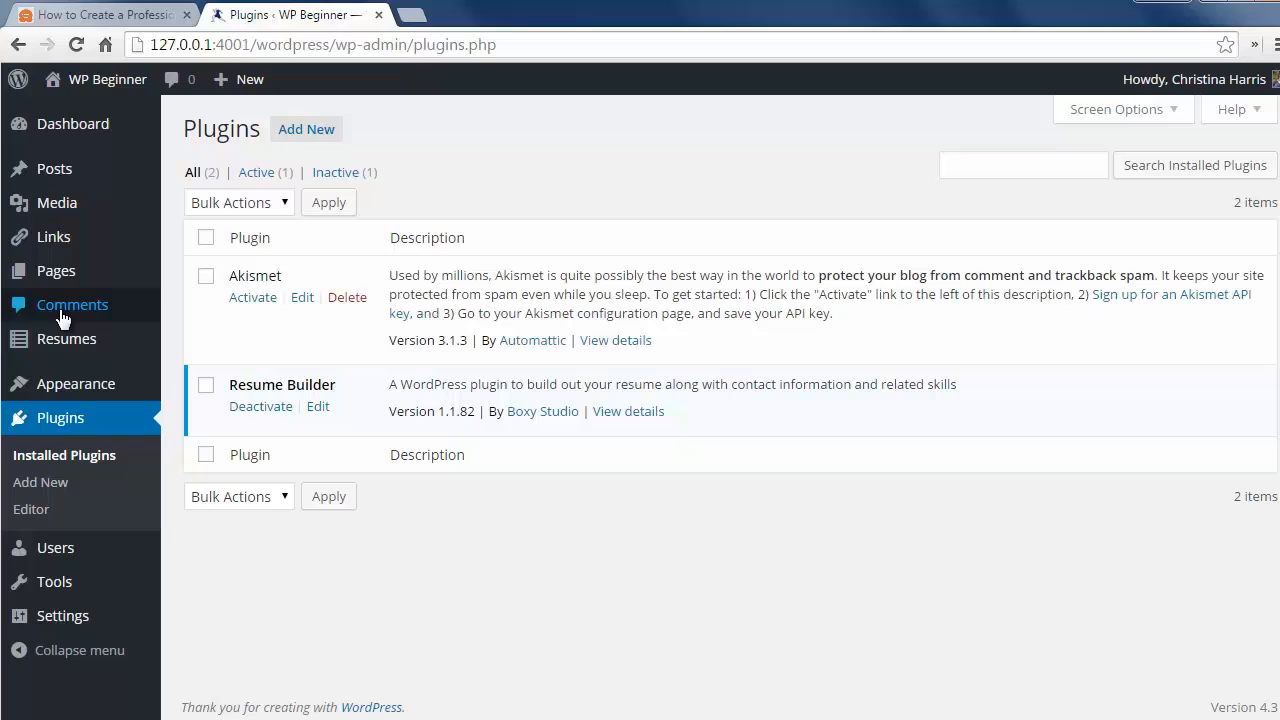
# - Start a new resume under Resumes > Add New and scroll to the Resume Builder box
pyautogui.click(66, 338)
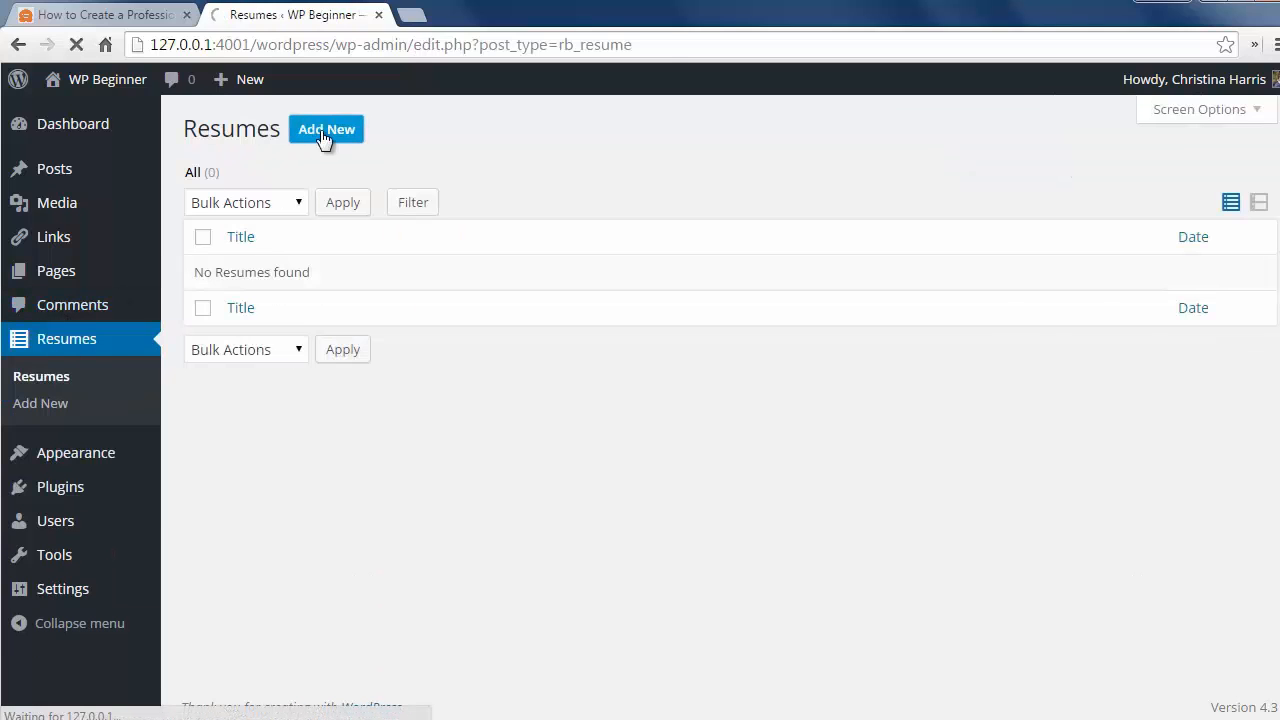
pyautogui.click(326, 129)
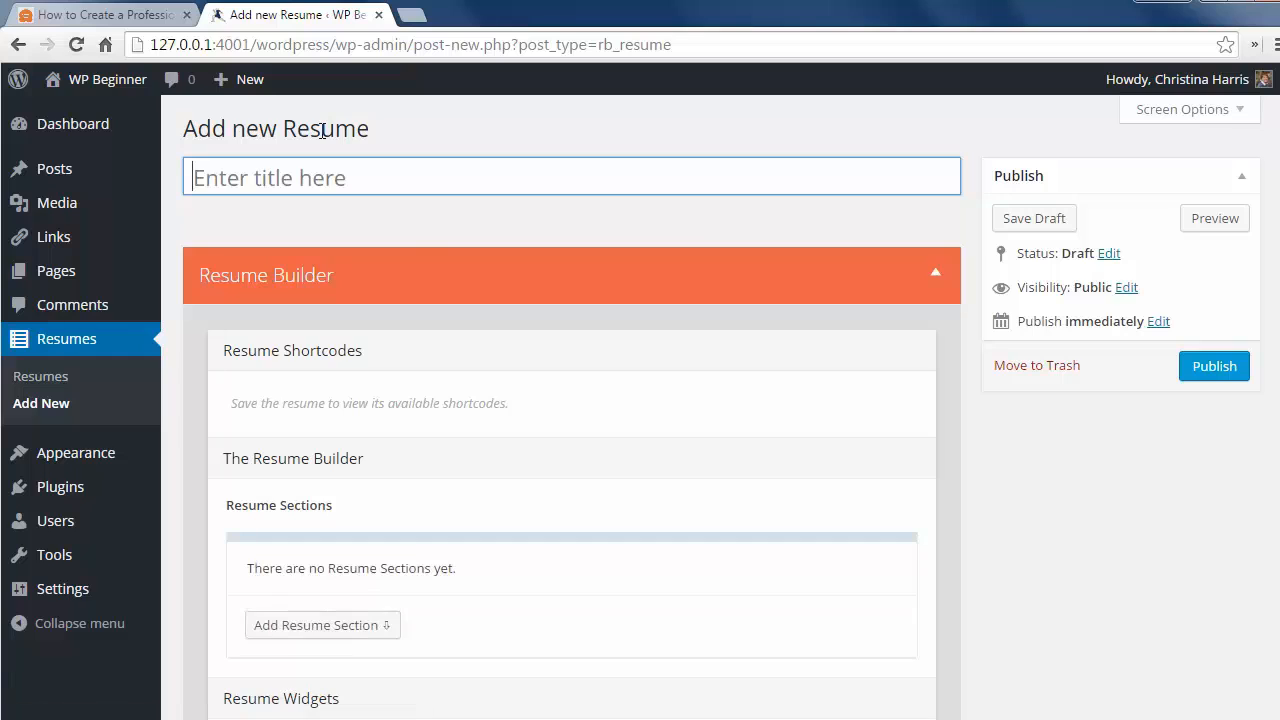
pyautogui.scroll(-3)
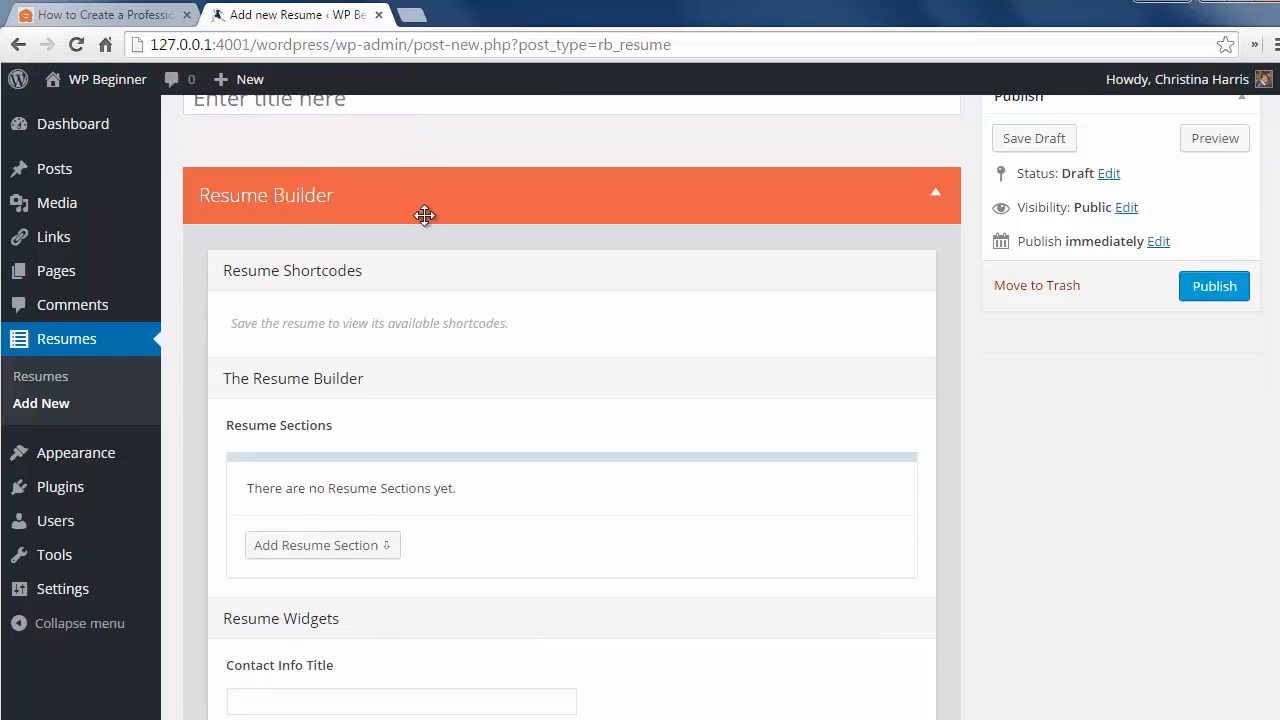
pyautogui.scroll(-3)
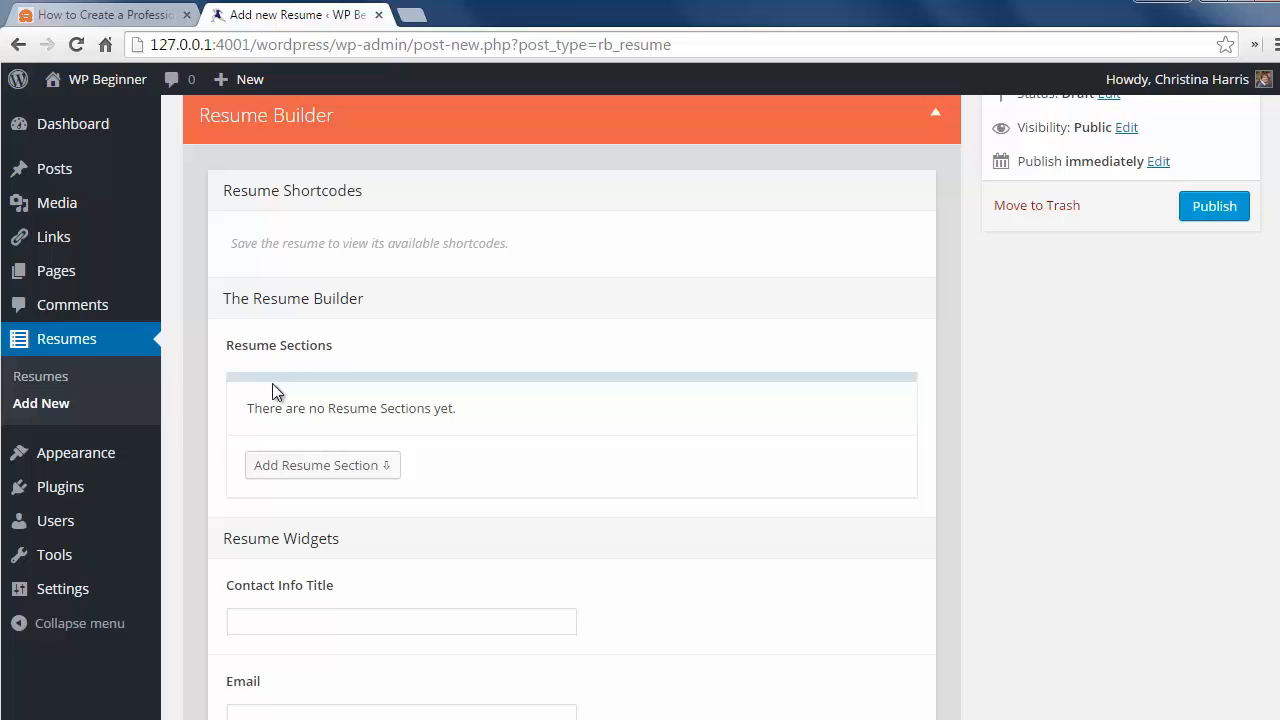
pyautogui.moveTo(330, 548)
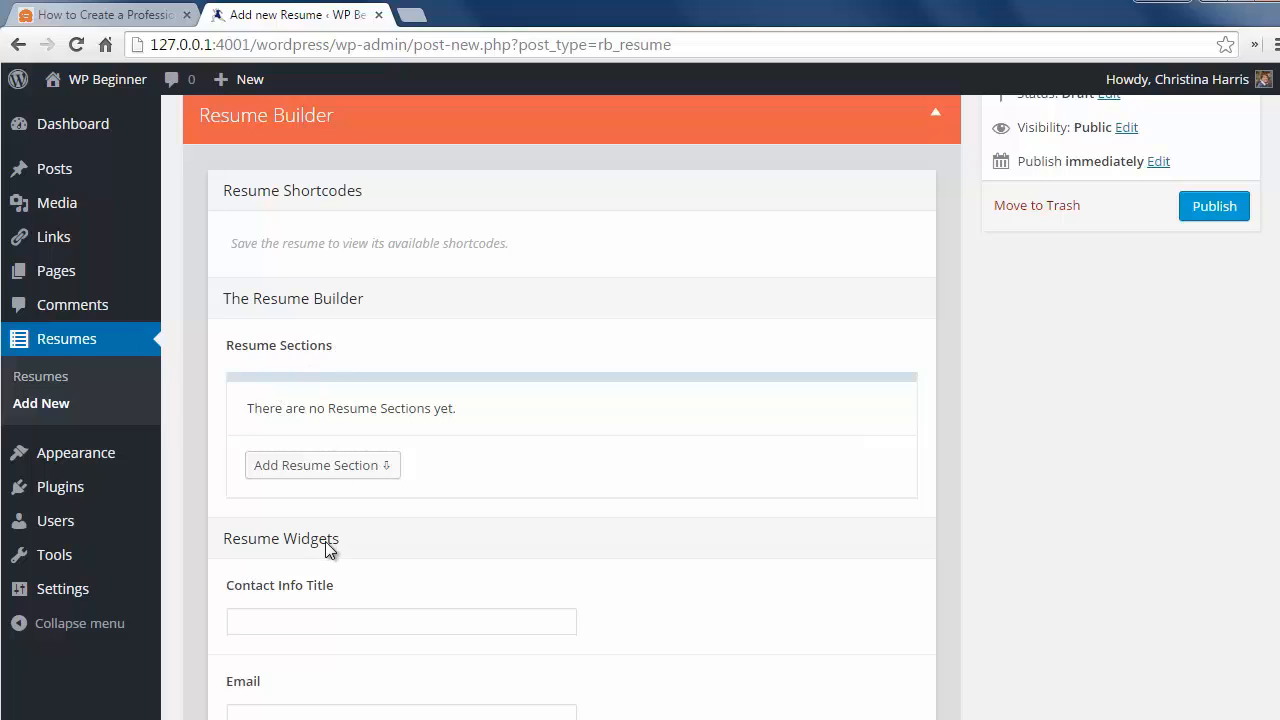
# - Add an Introduction block with two buttons, one labelled starting 'Con' and one Portfolio
pyautogui.click(322, 465)
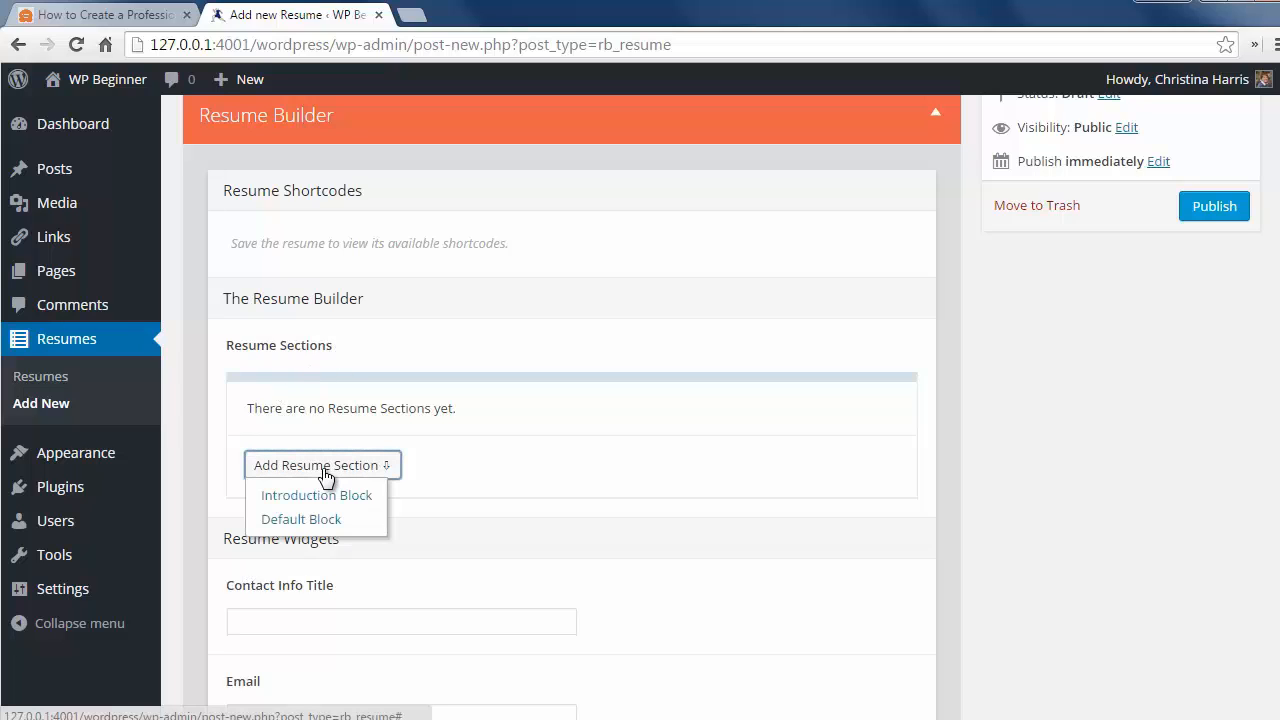
pyautogui.click(316, 495)
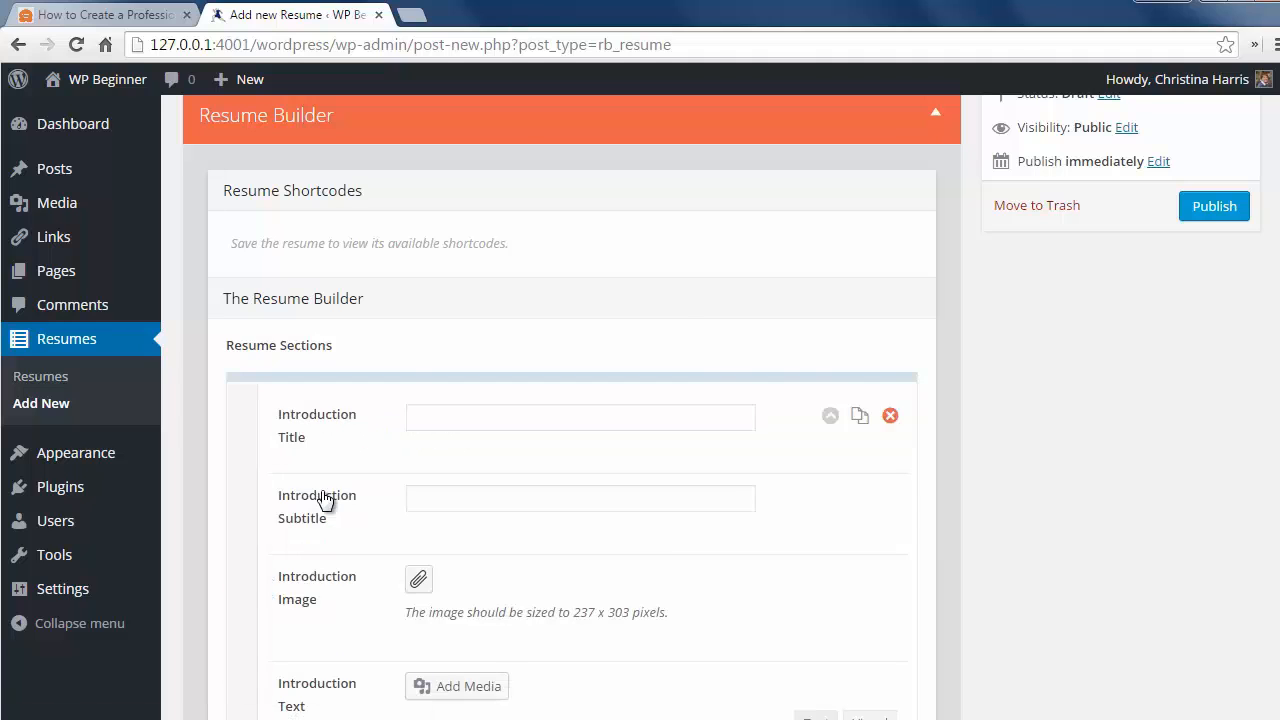
pyautogui.scroll(-3)
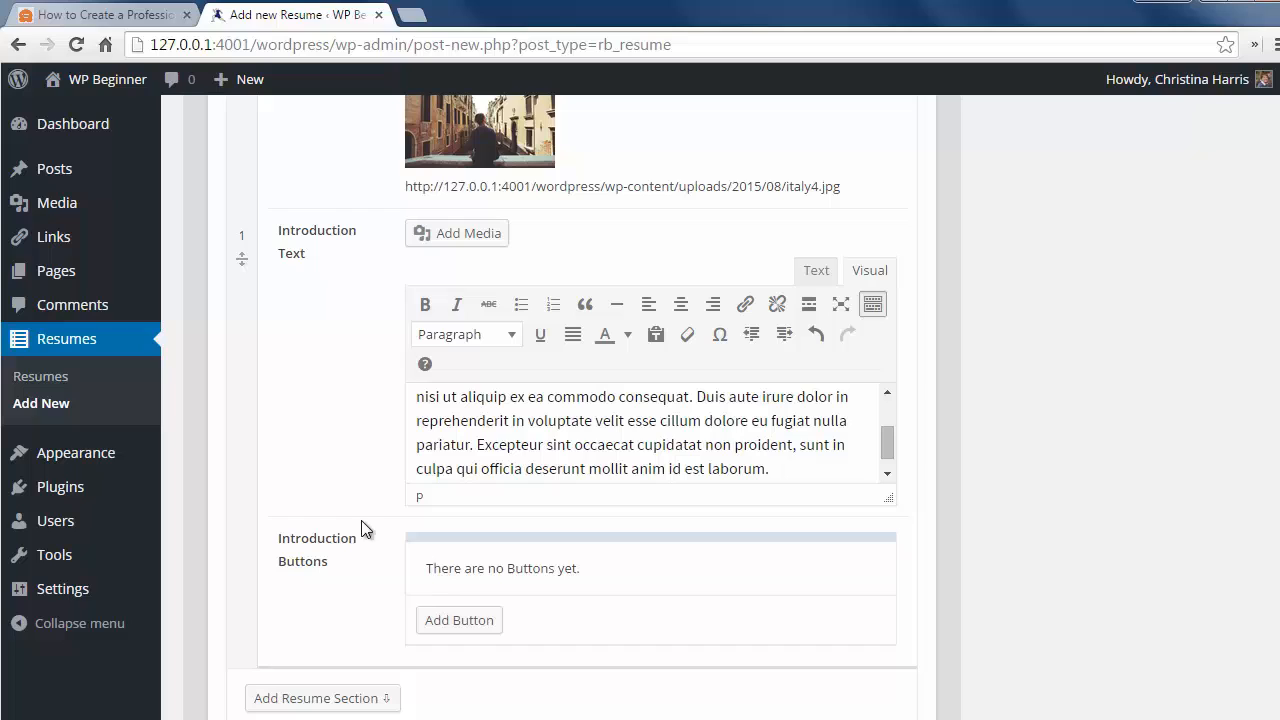
pyautogui.click(459, 620)
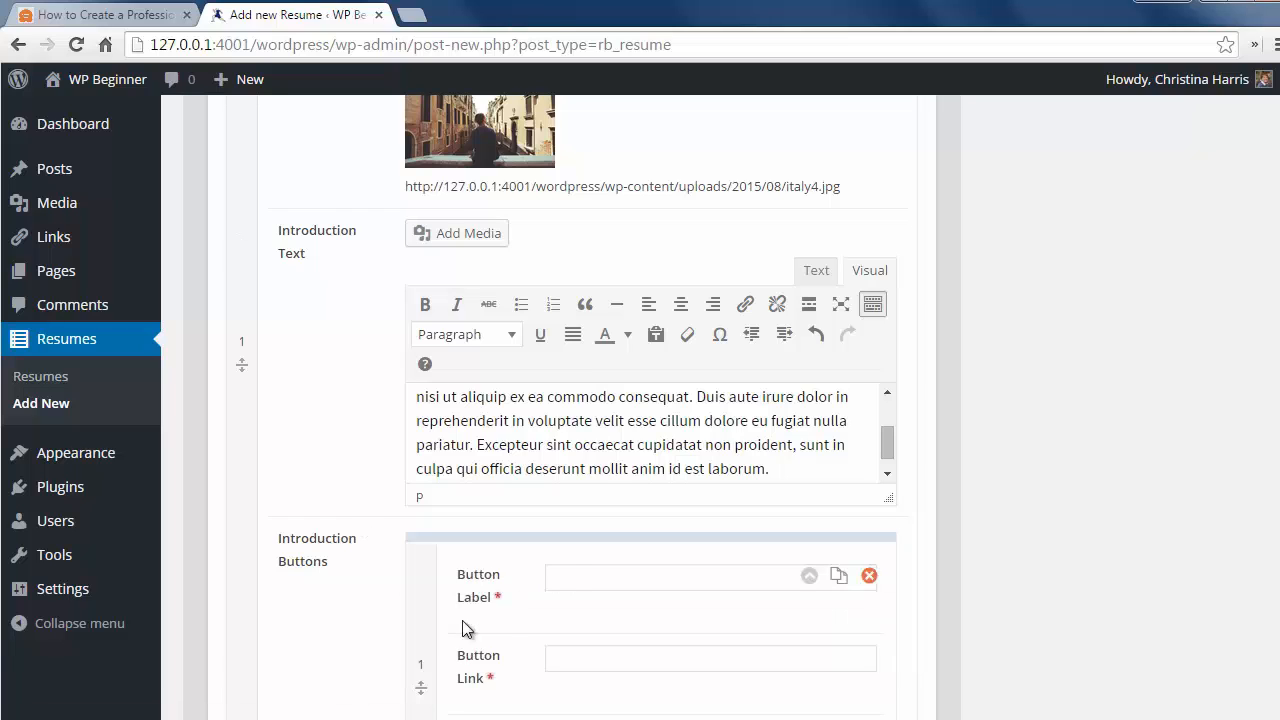
pyautogui.write('Con')
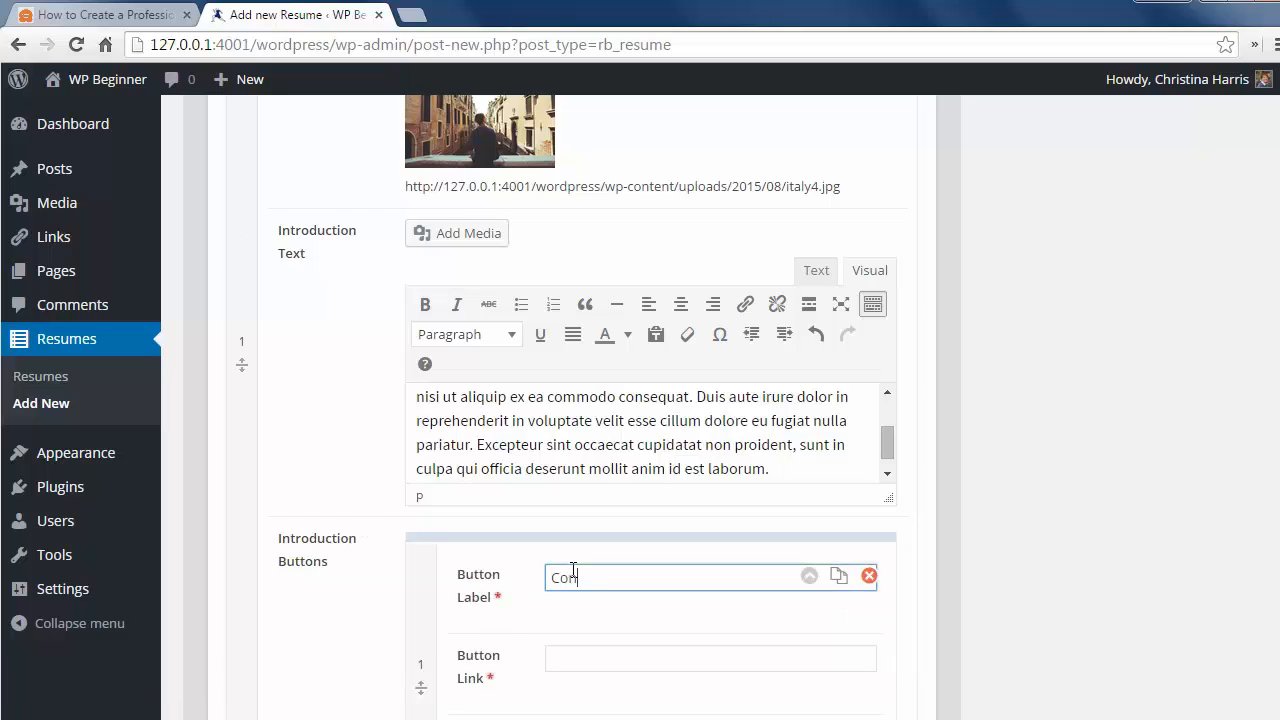
pyautogui.scroll(-3)
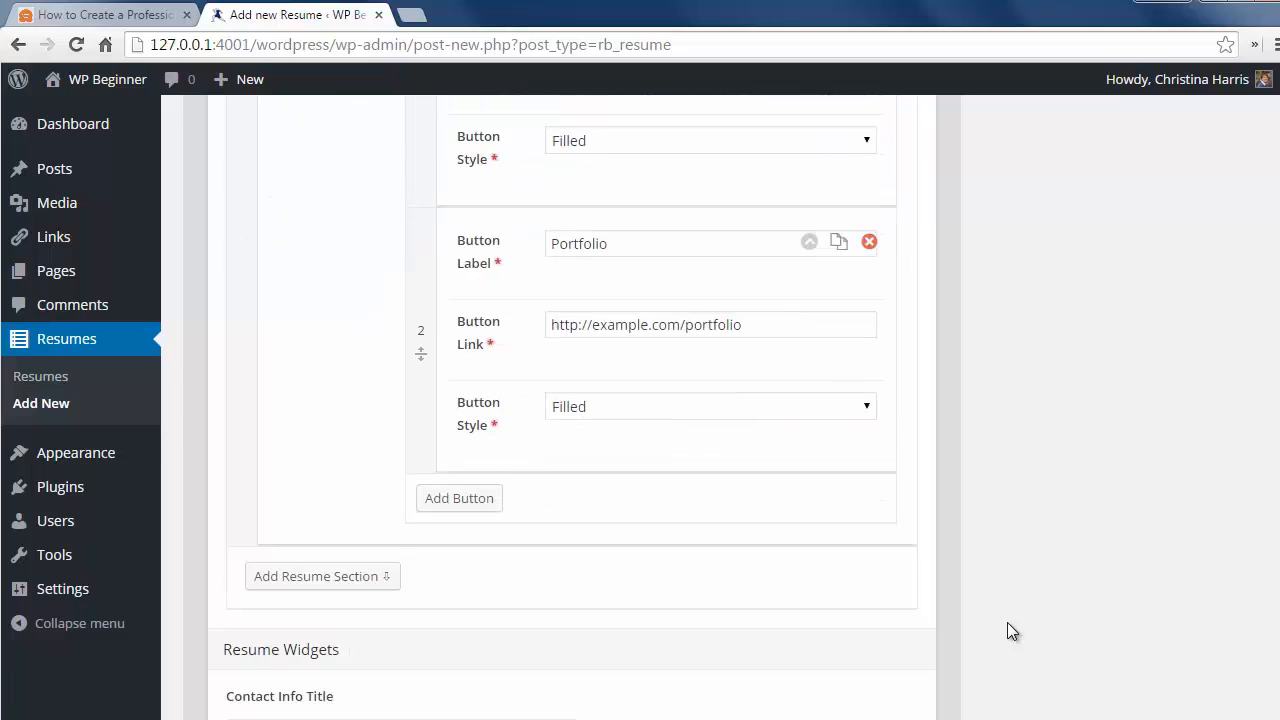
pyautogui.click(321, 575)
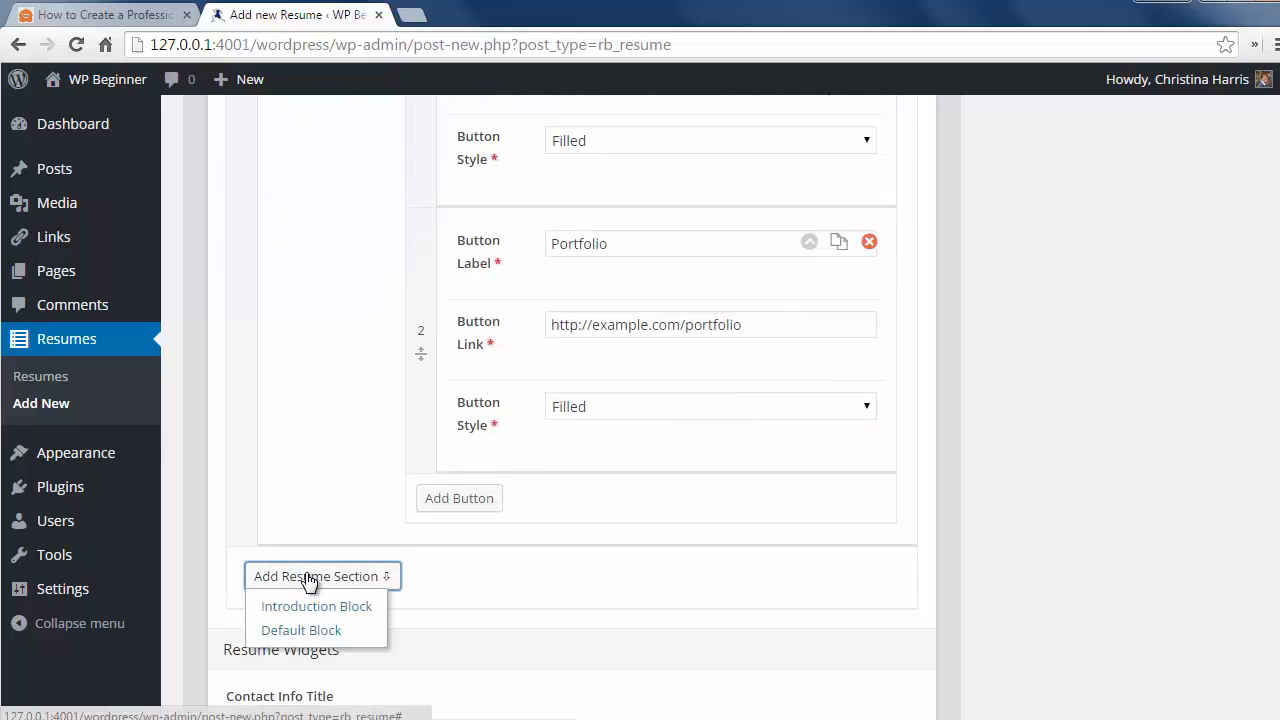
pyautogui.click(301, 630)
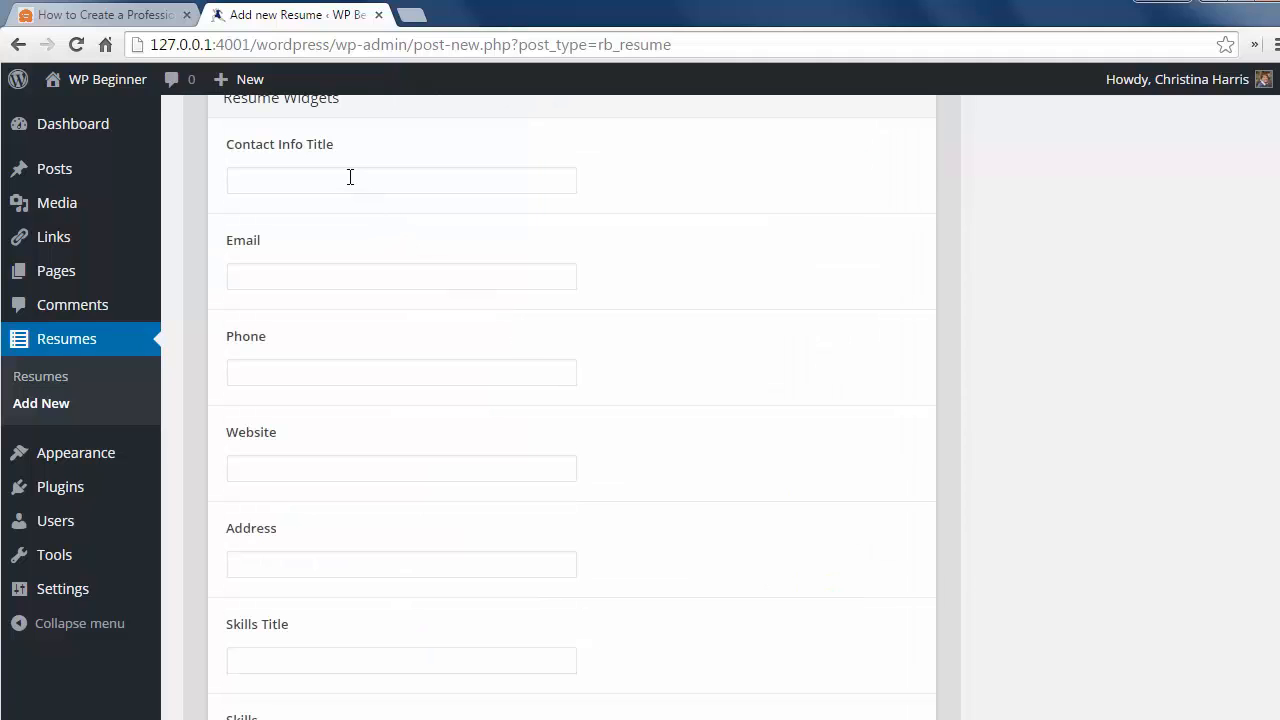
# - Enter John Smith's contact details and give the HTML skill a star rating
pyautogui.write('john@example.')
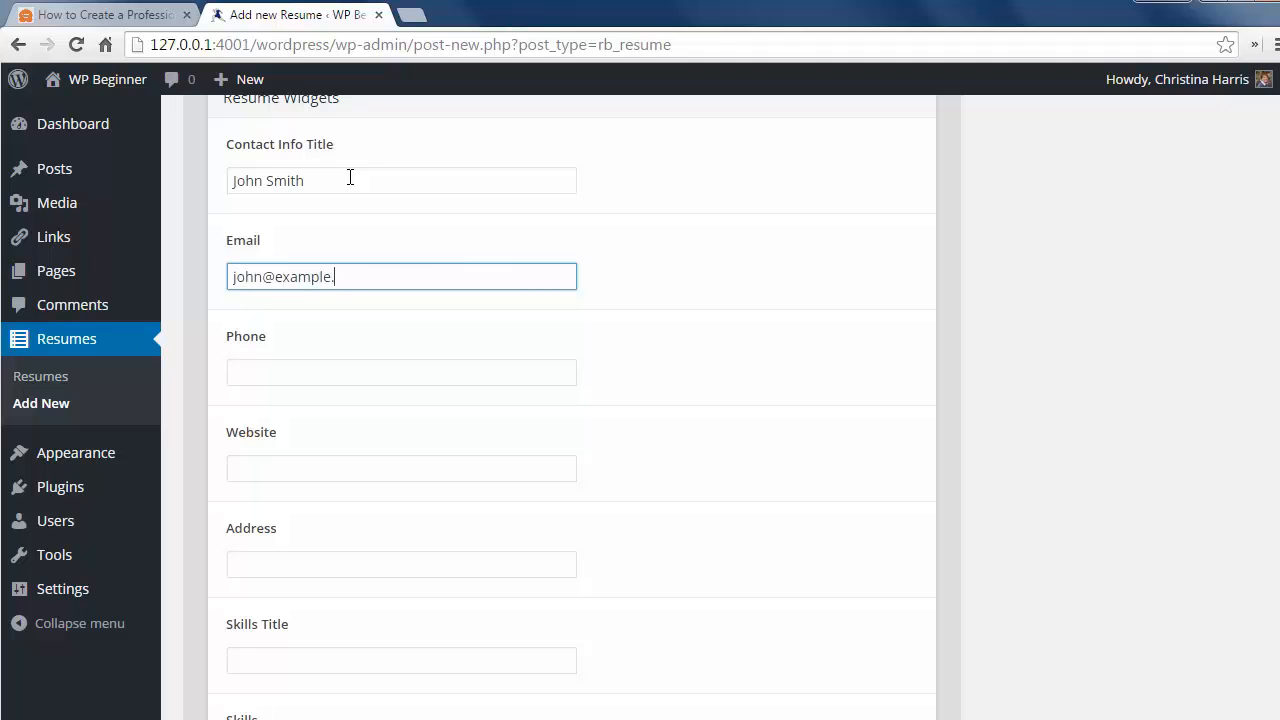
pyautogui.scroll(-3)
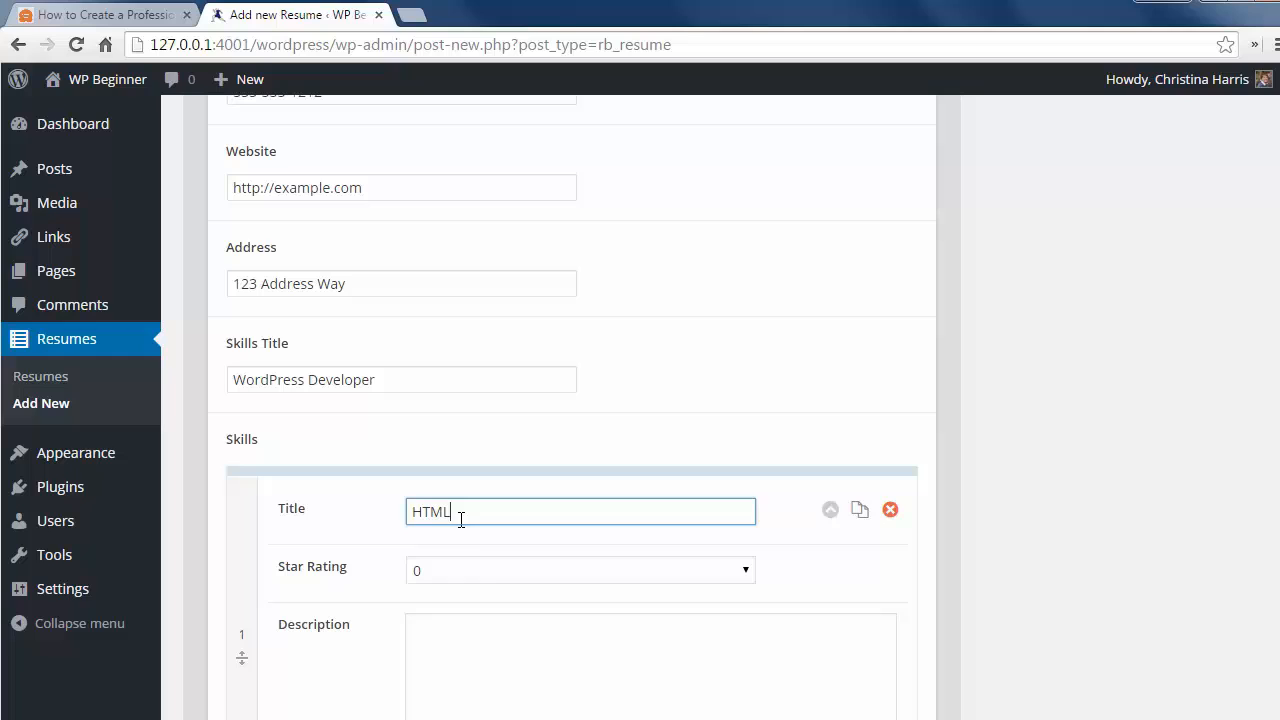
pyautogui.click(580, 569)
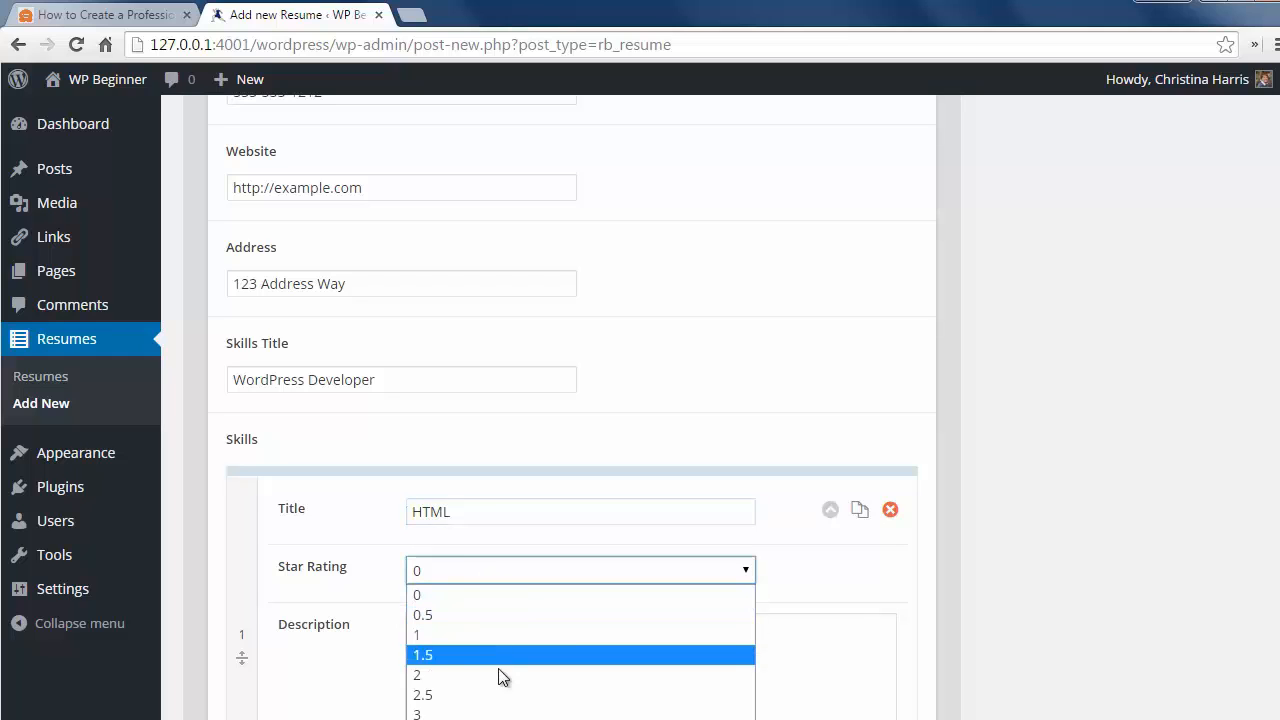
pyautogui.click(580, 570)
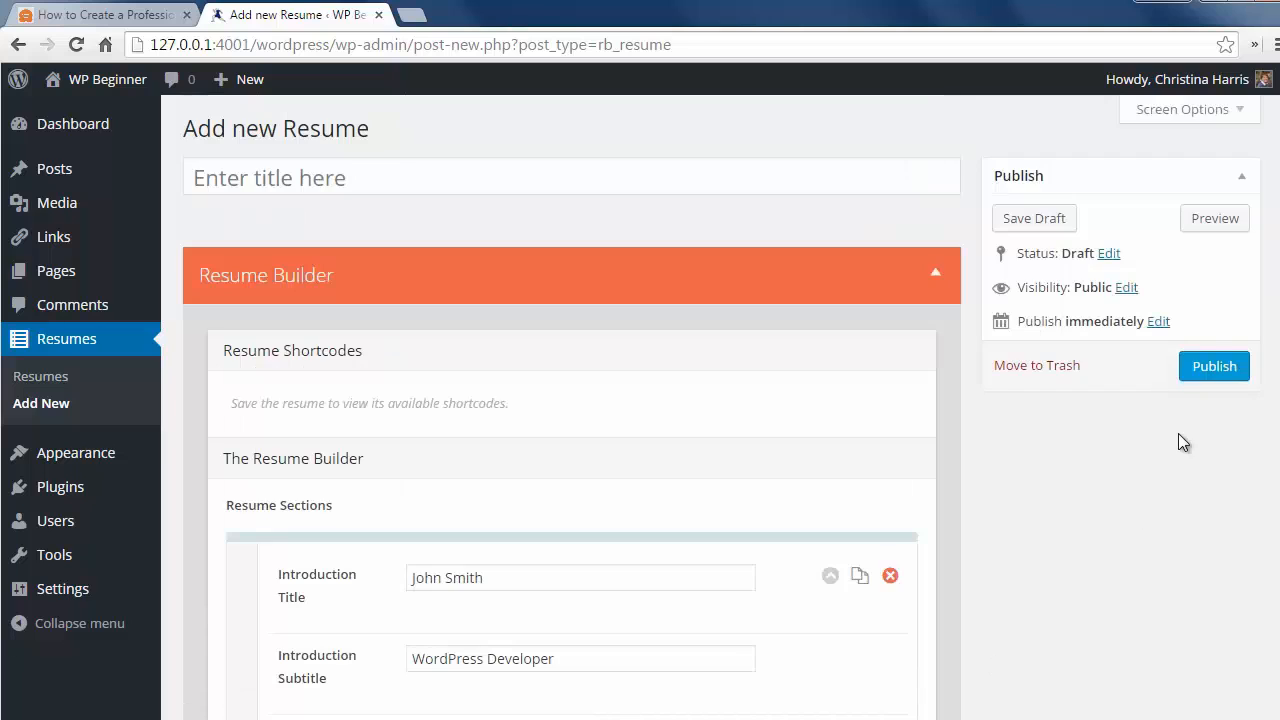
# - Publish the John Smith resume and select its Resume Intro shortcode
pyautogui.click(1214, 366)
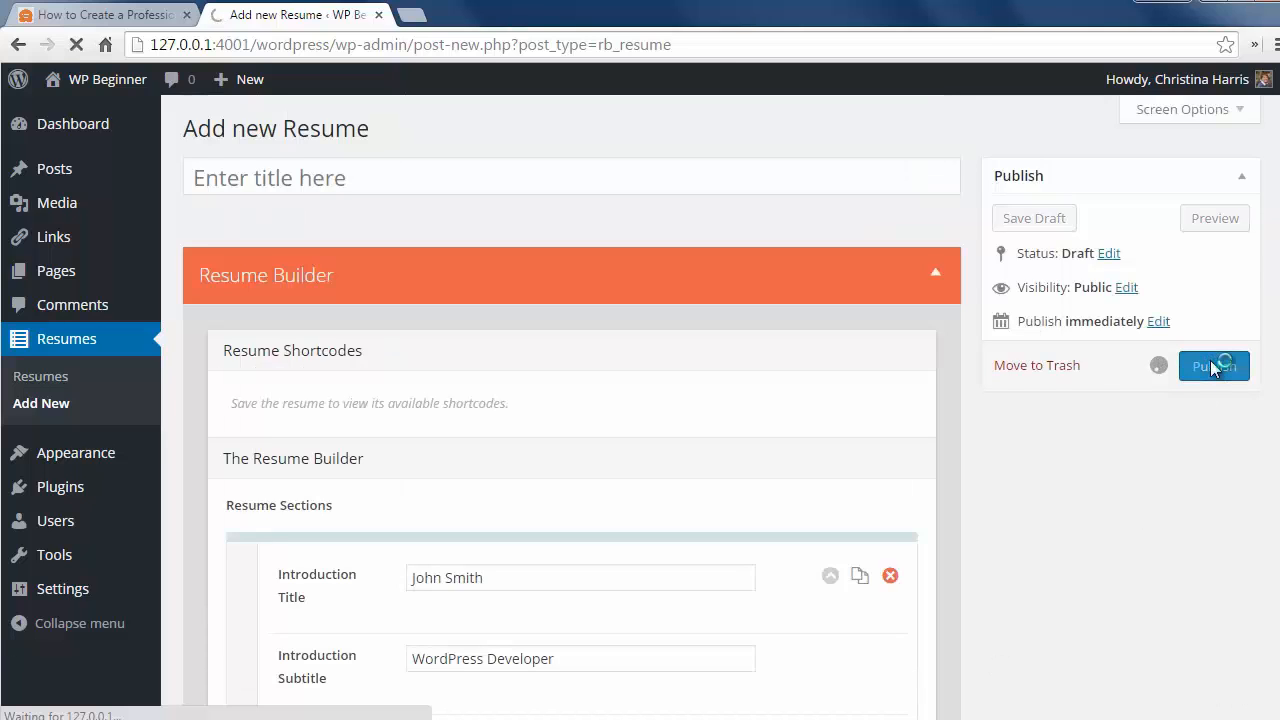
pyautogui.click(1213, 365)
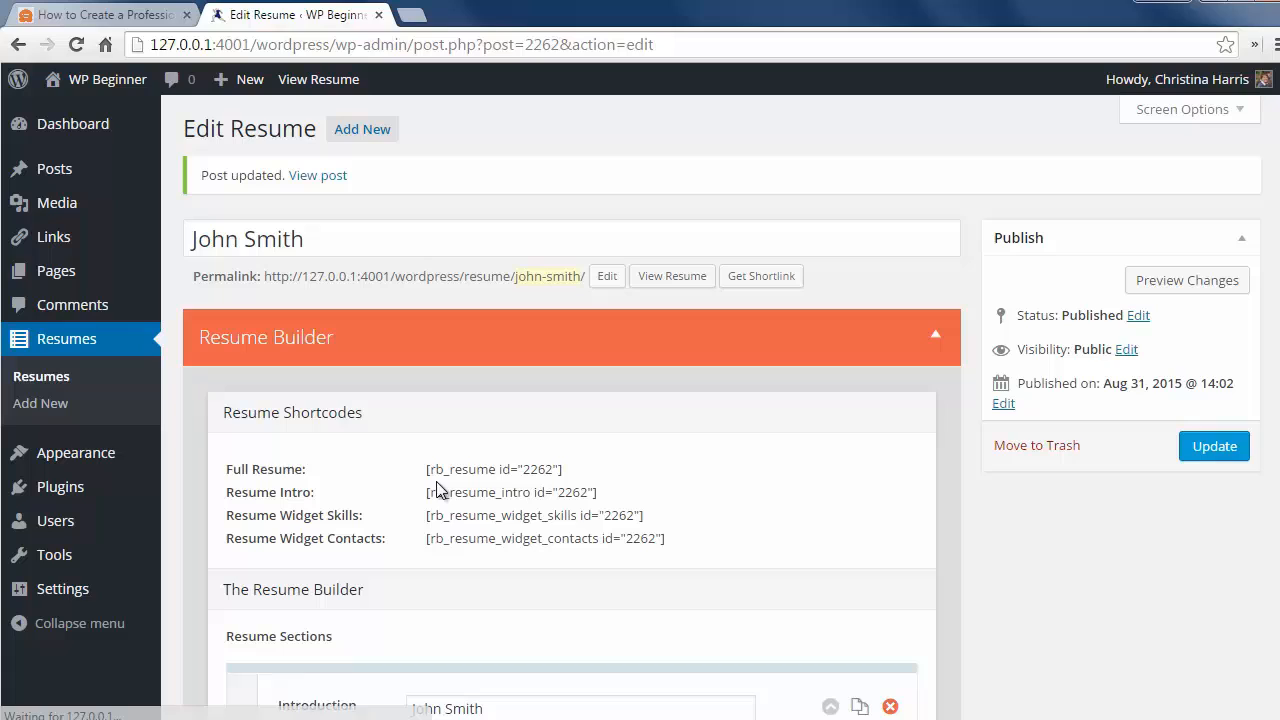
pyautogui.doubleClick(493, 469)
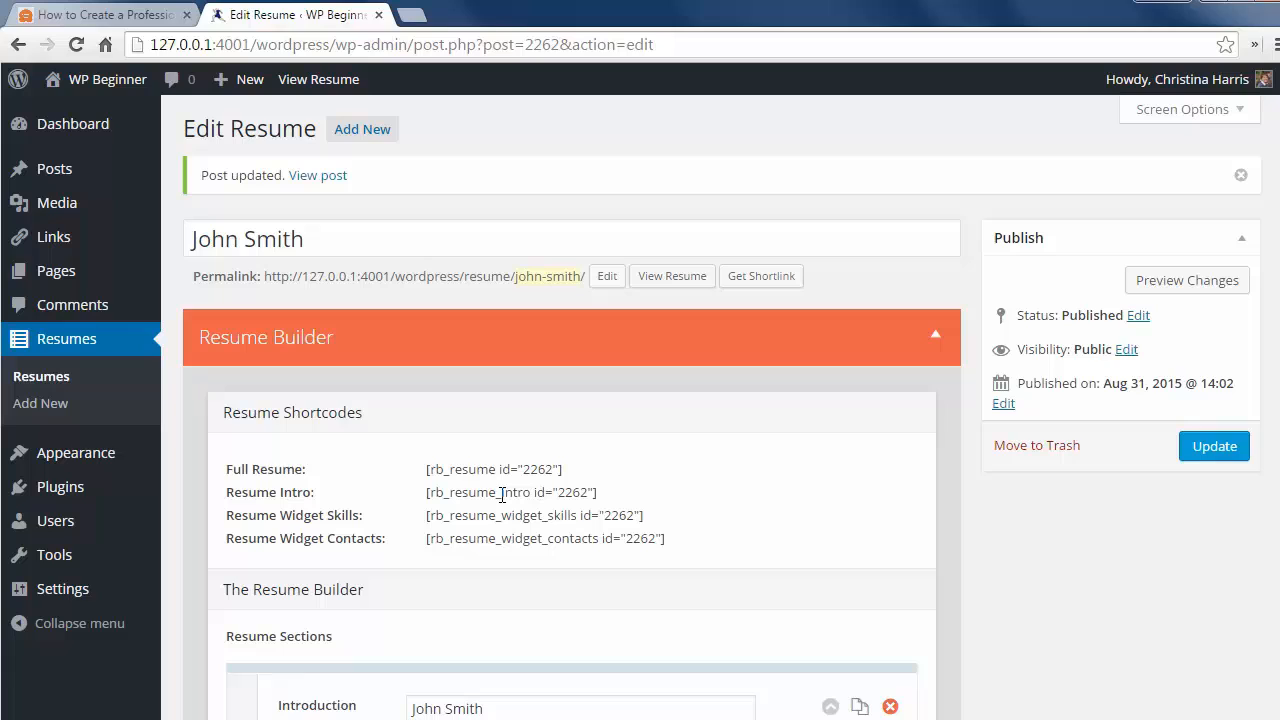
pyautogui.moveTo(530, 470)
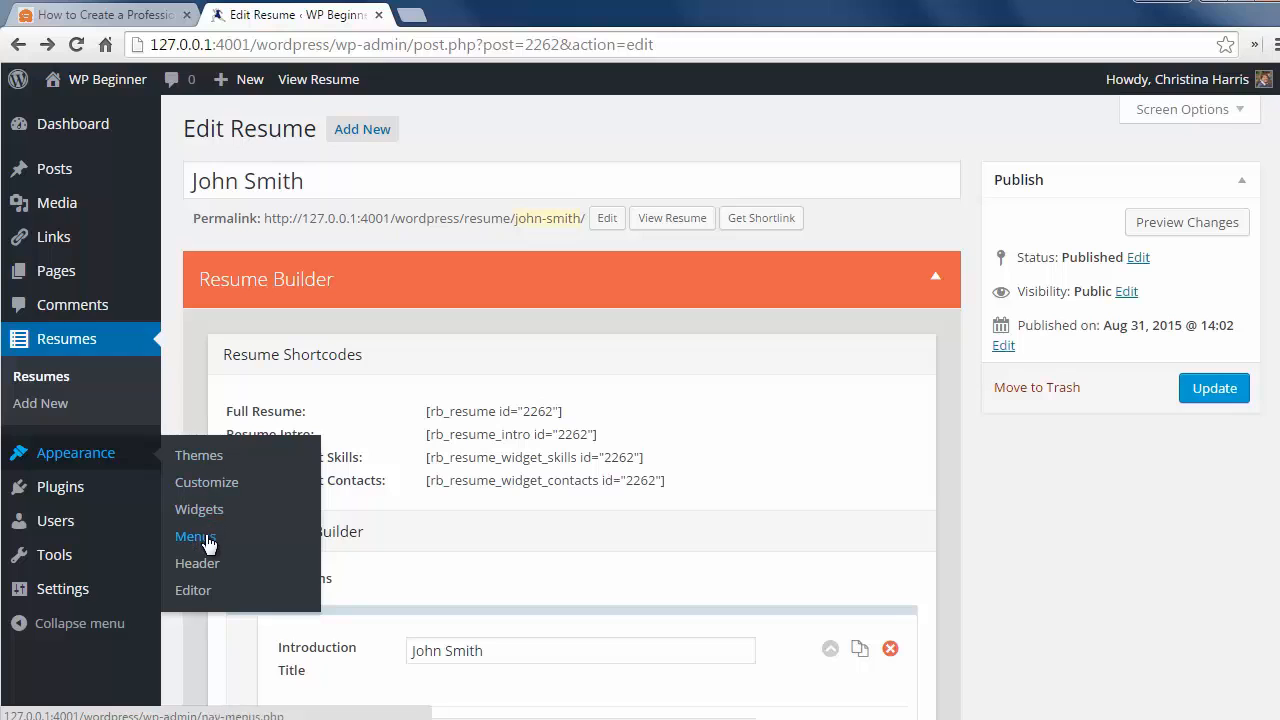
# - Open the First Menu editor, expand Resumes and tick the John Smith resume
pyautogui.click(194, 537)
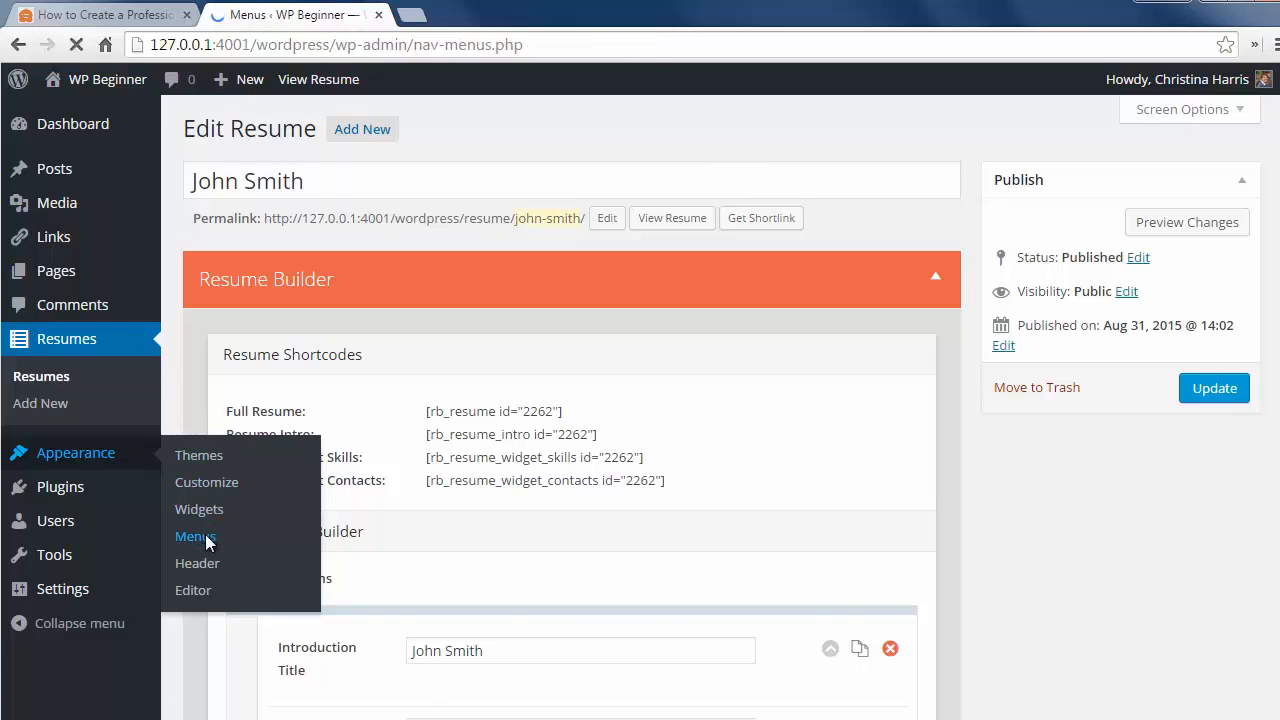
pyautogui.click(195, 537)
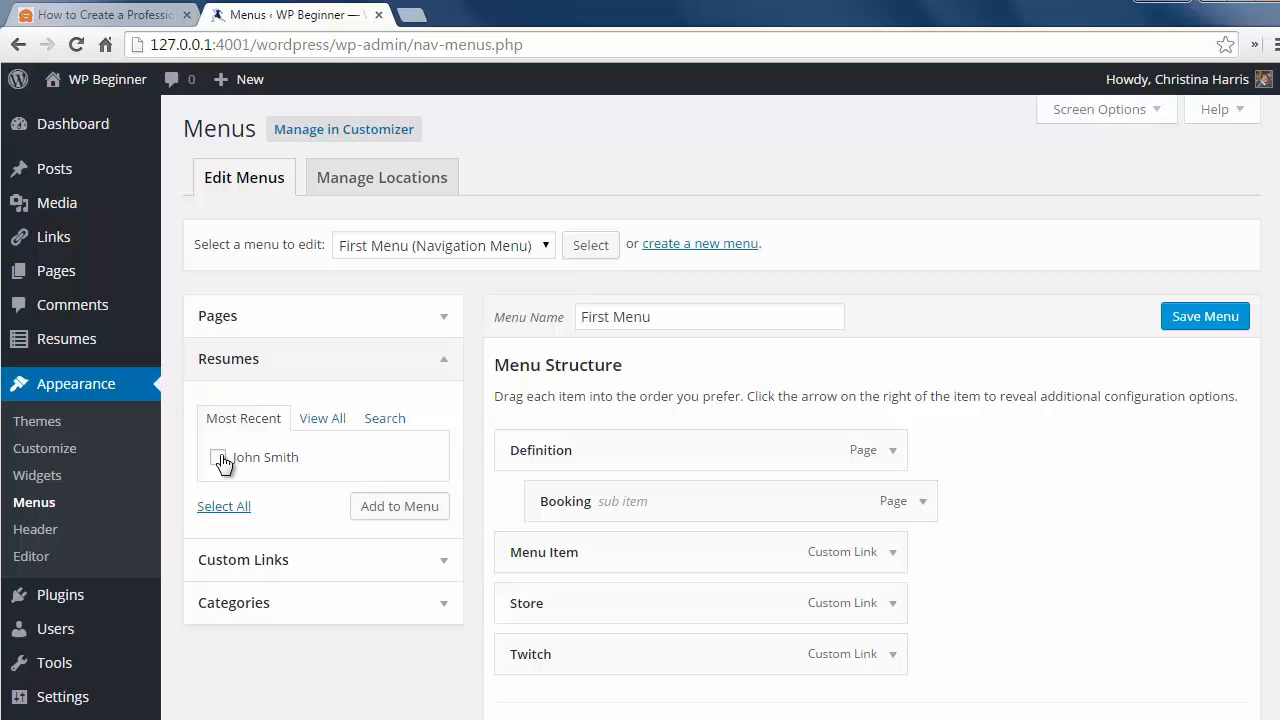
pyautogui.click(218, 457)
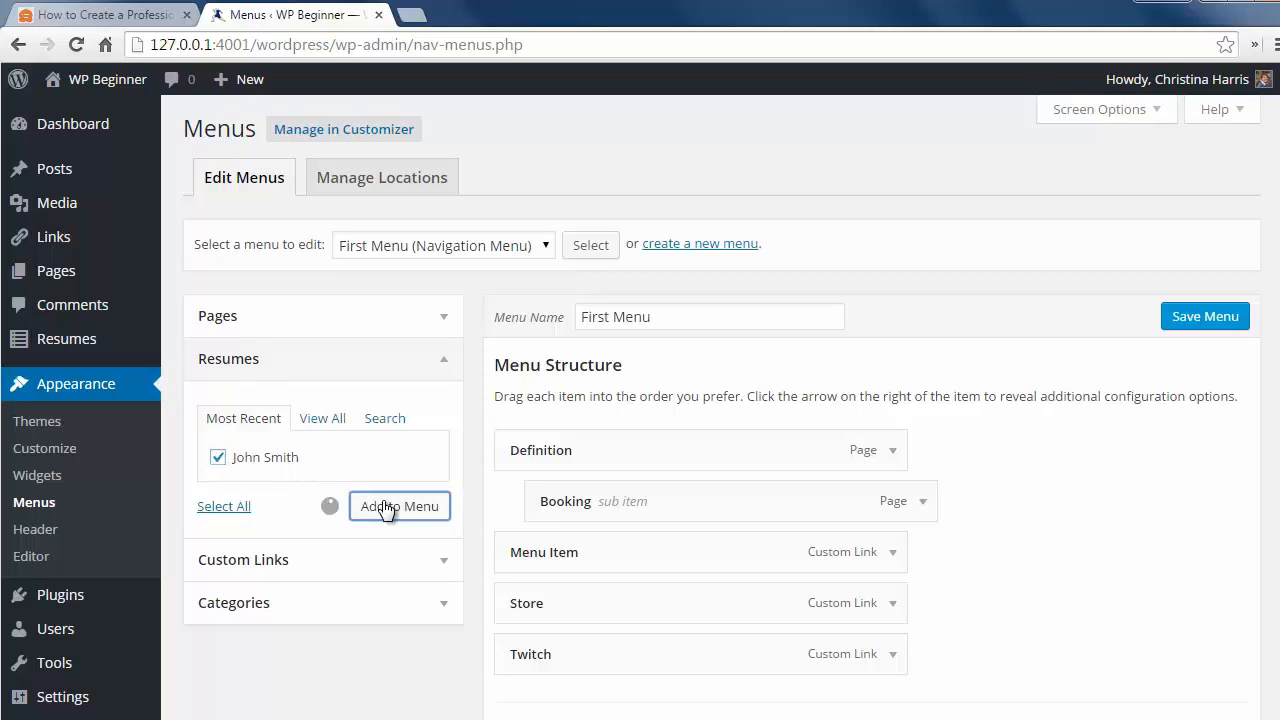